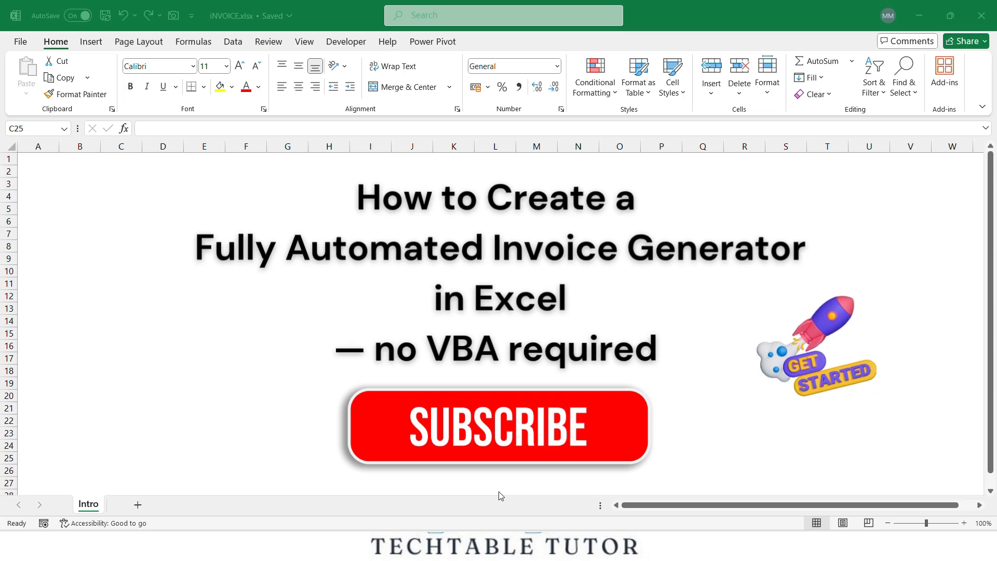
Add a new sheet for the invoice header with Invoice #, Date and Bill To.
left_click(127, 504)
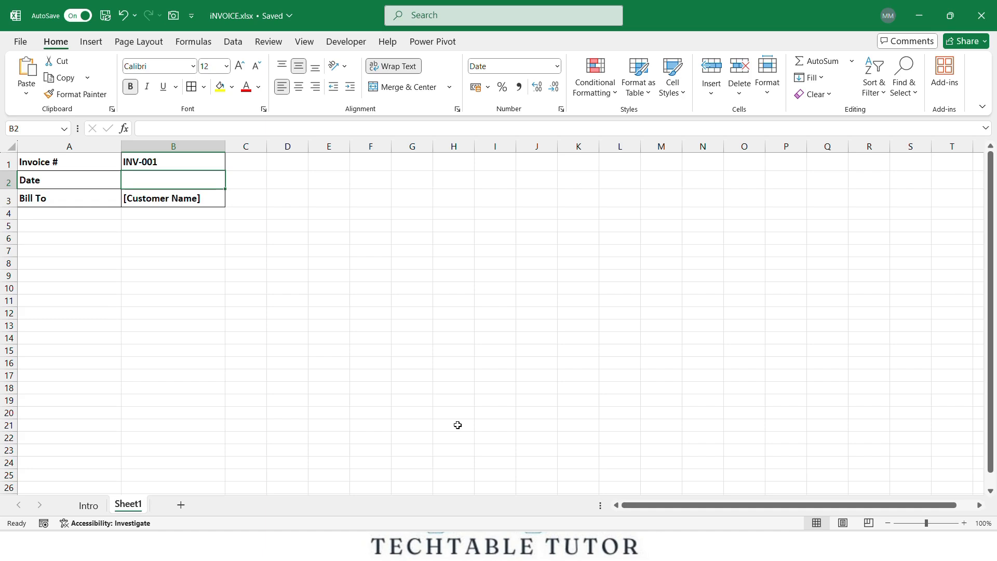
Enter =TODAY() in B2 so the Date shows 13-06-2025.
type("=TODAY(")
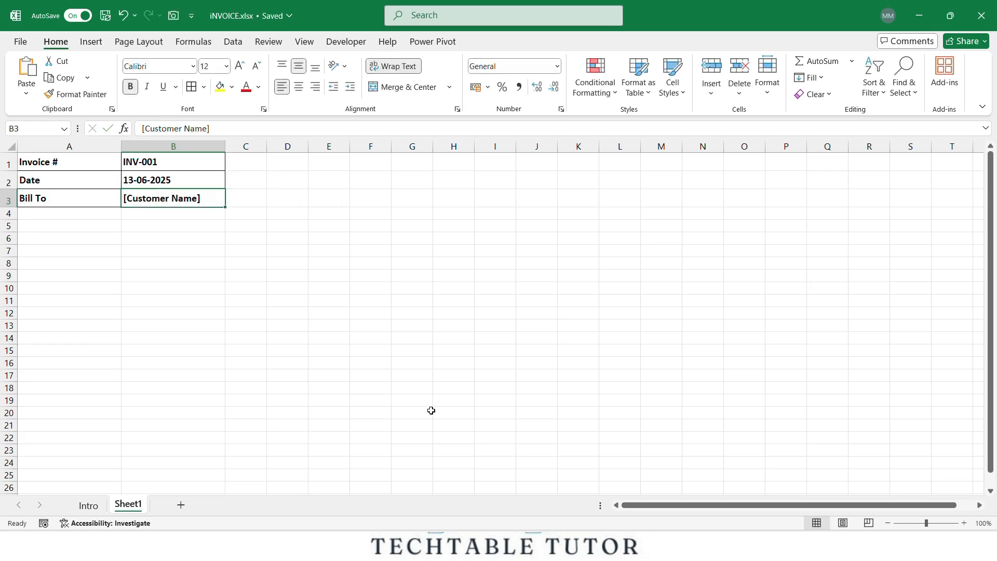
mouse_move(419, 397)
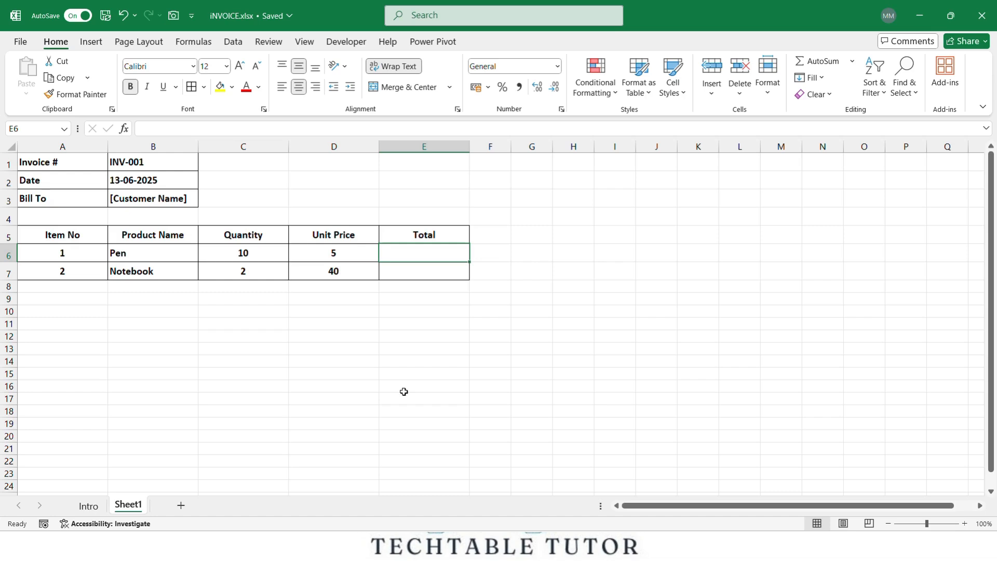
Enter the Pen and Notebook rows with Total =C6*D6, giving 50 and 80.
type("=")
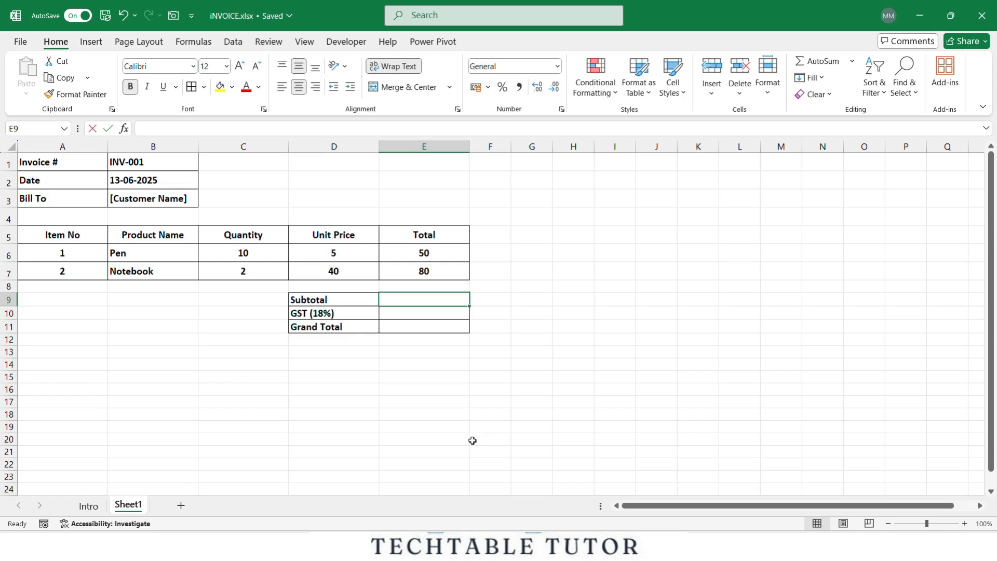
Enter =SUM(E6:E7), =E9*18% and =E9+E10 for Subtotal, GST and Grand Total.
type("=sum")
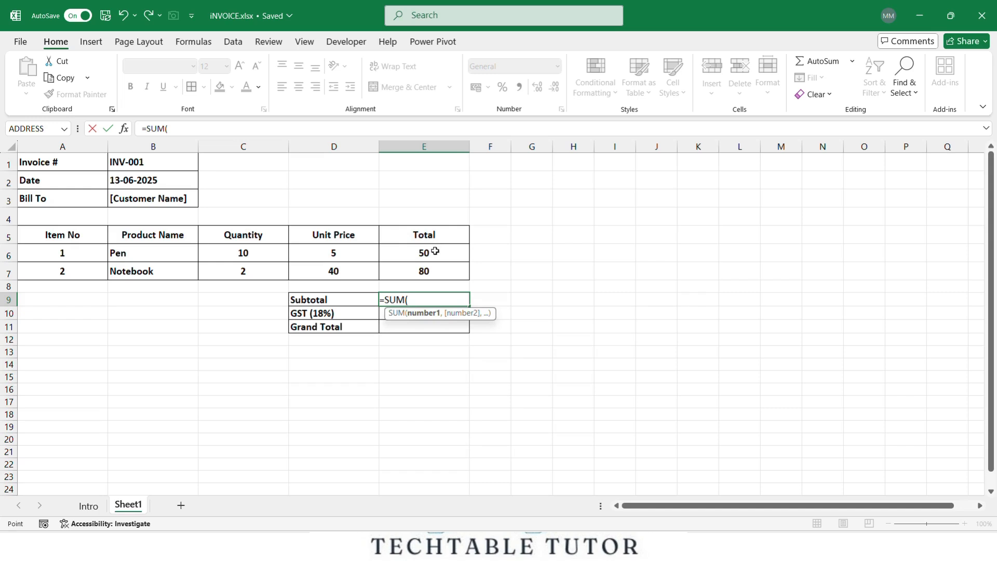
left_click_drag(424, 252, 424, 271)
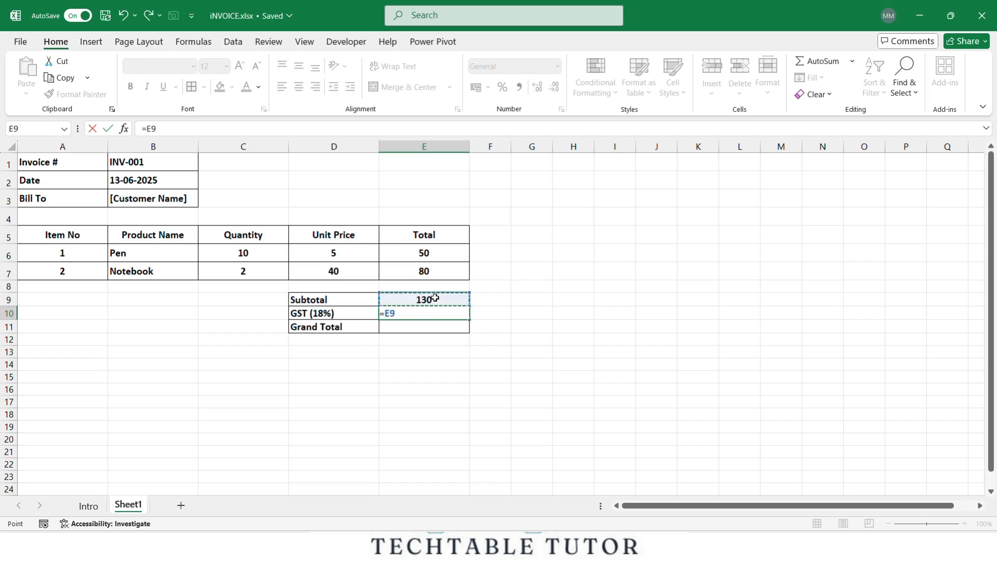
type("*18%")
left_click(424, 326)
type("=")
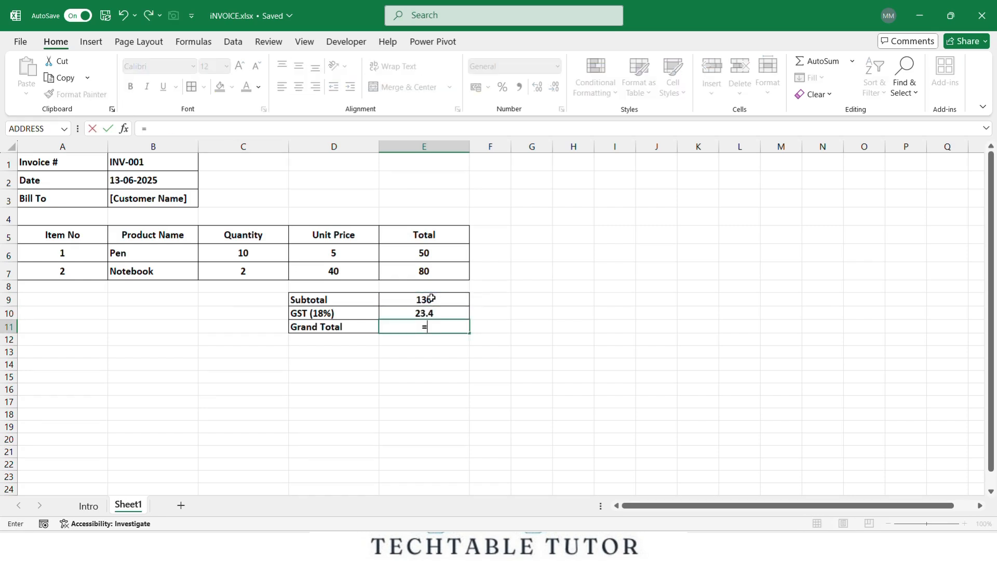
left_click(424, 300)
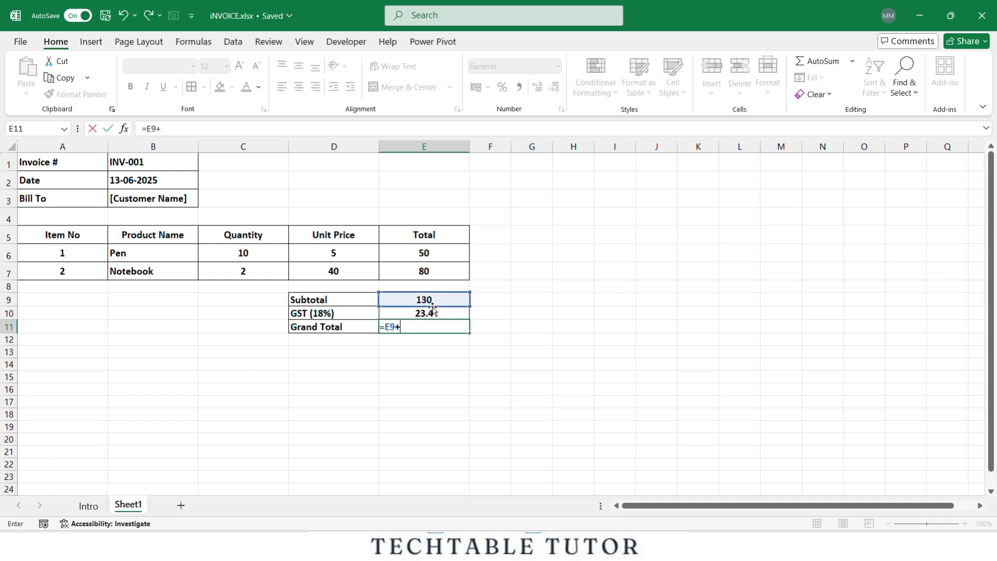
left_click(424, 313)
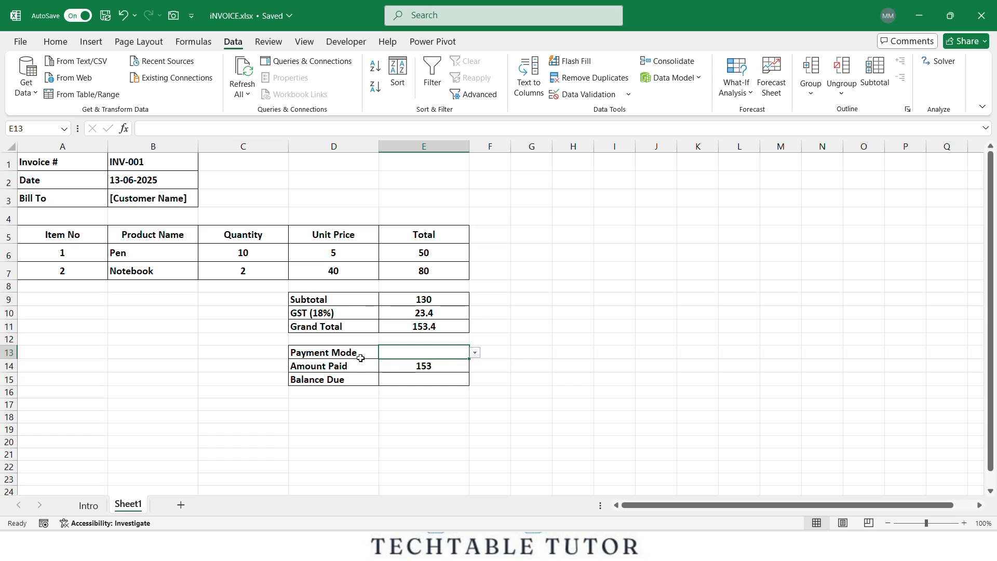
Choose UPI as Payment Mode and enter =E11-E14 so Balance Due shows 0.4.
left_click(474, 352)
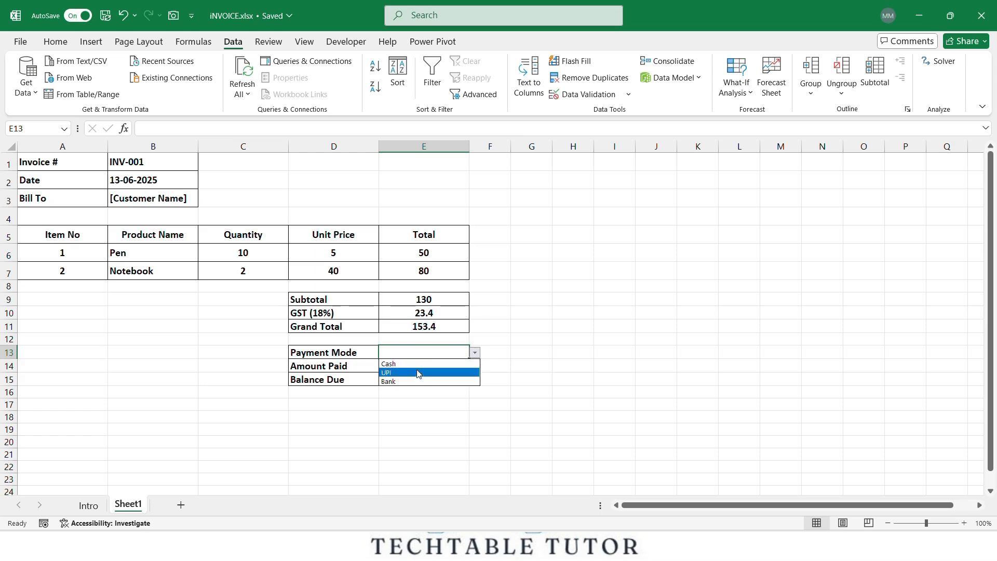
left_click(386, 372)
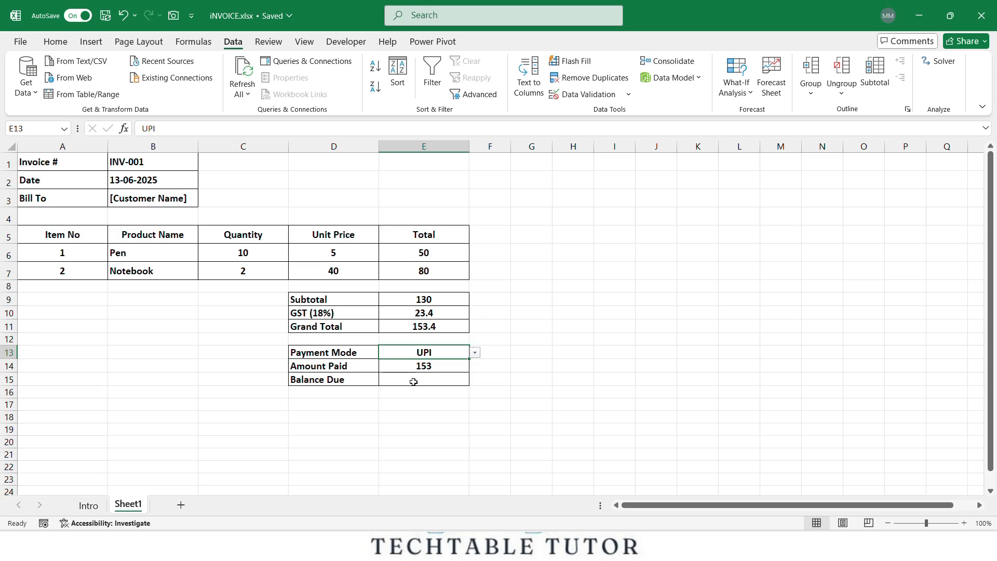
left_click(423, 379)
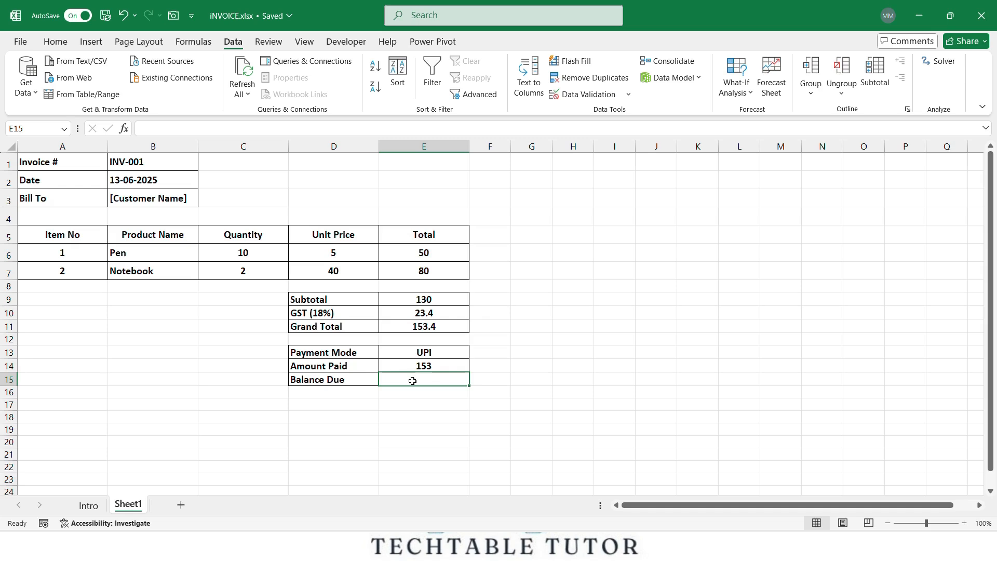
type("=")
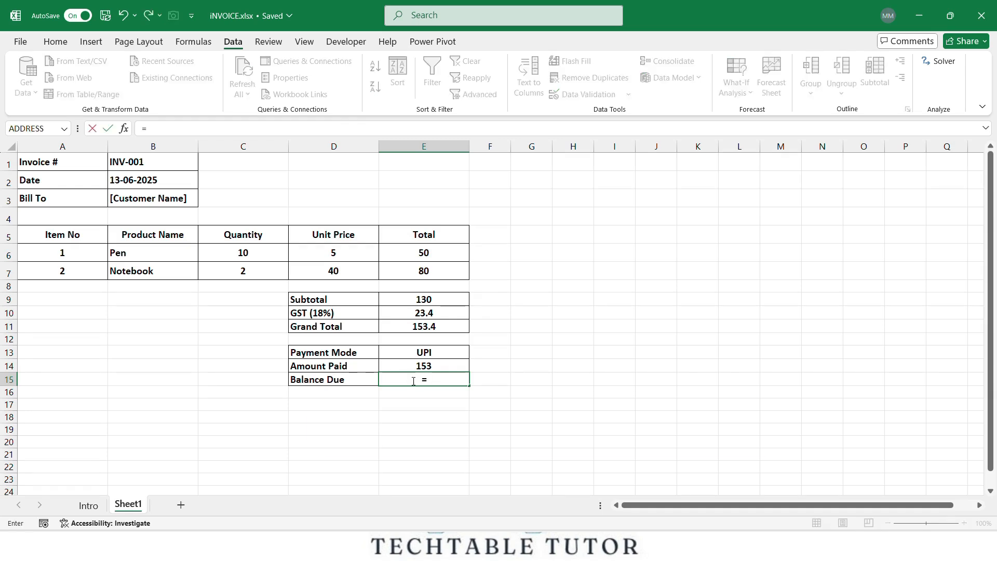
type("e11-")
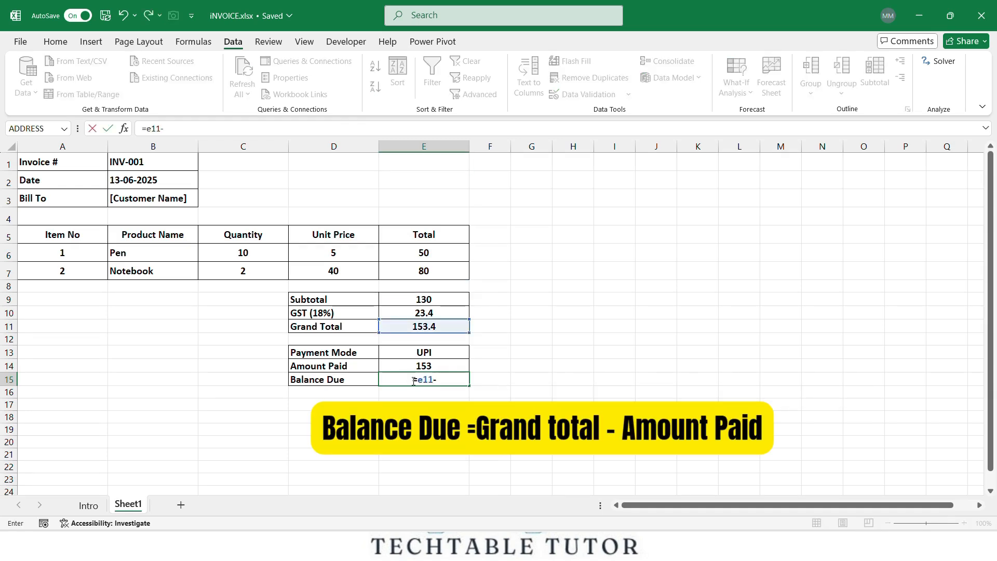
left_click(423, 366)
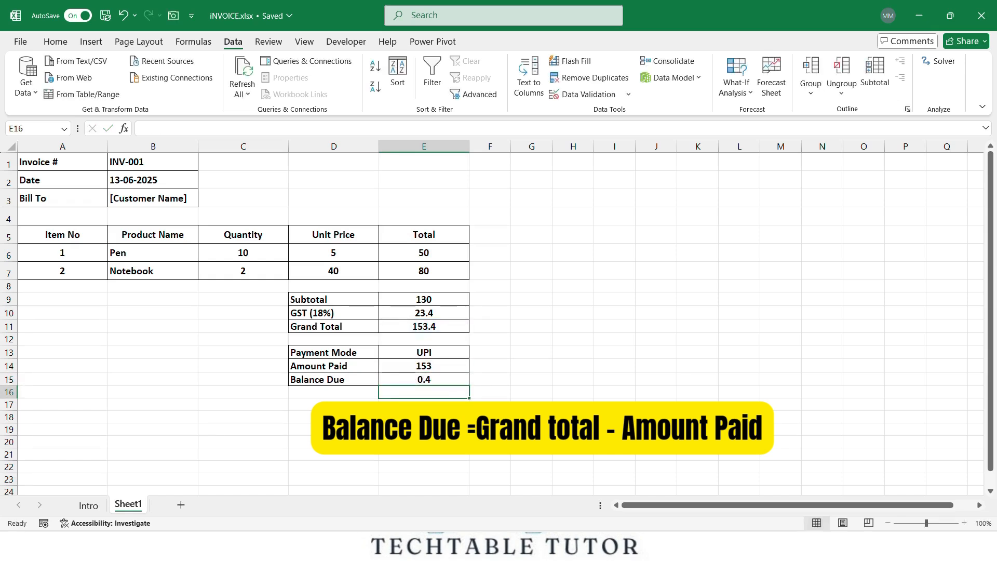
Apply rupee currency format, set the invoice as print area, and export it to PDF.
left_click(56, 41)
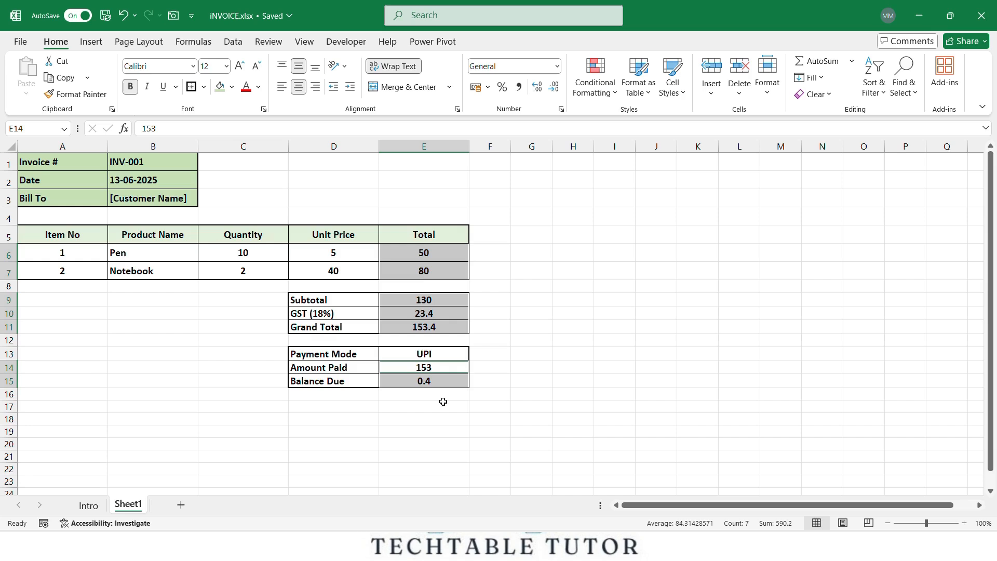
left_click(512, 66)
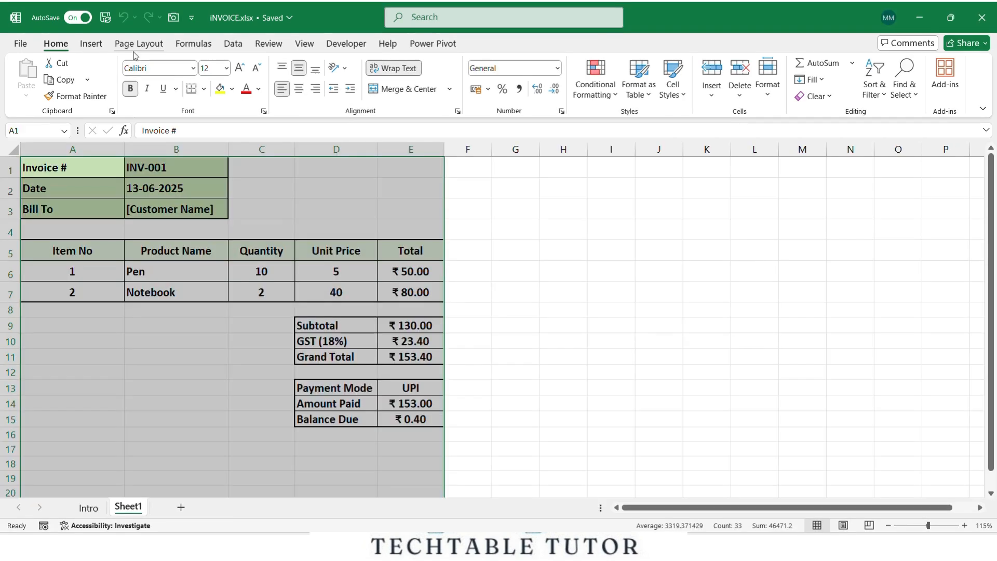
left_click(139, 43)
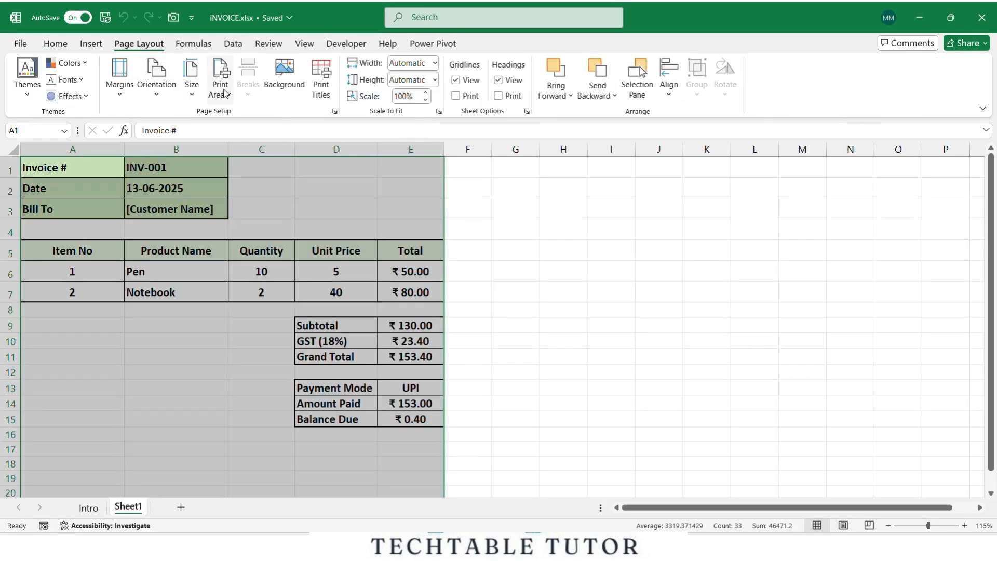
left_click(219, 75)
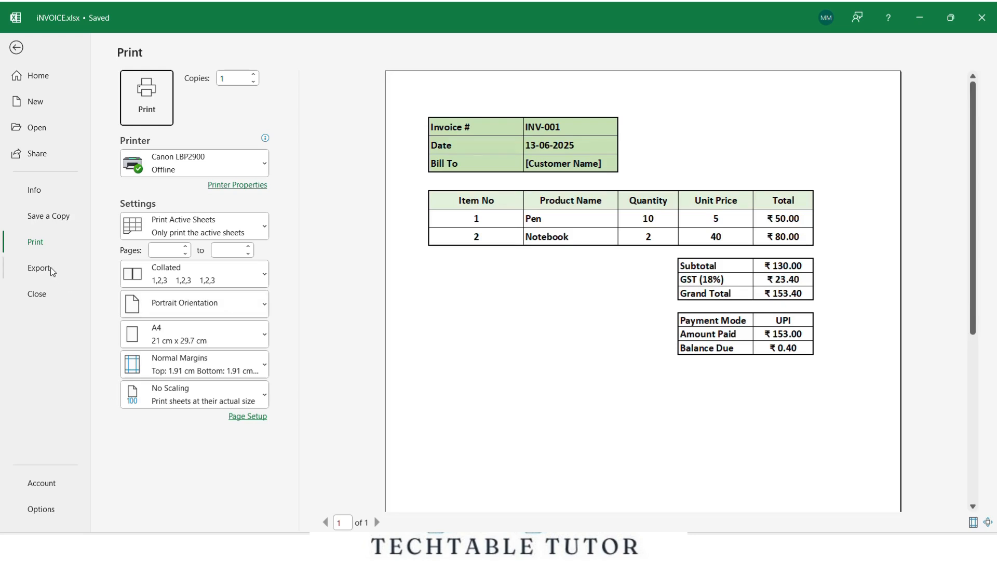
left_click(39, 267)
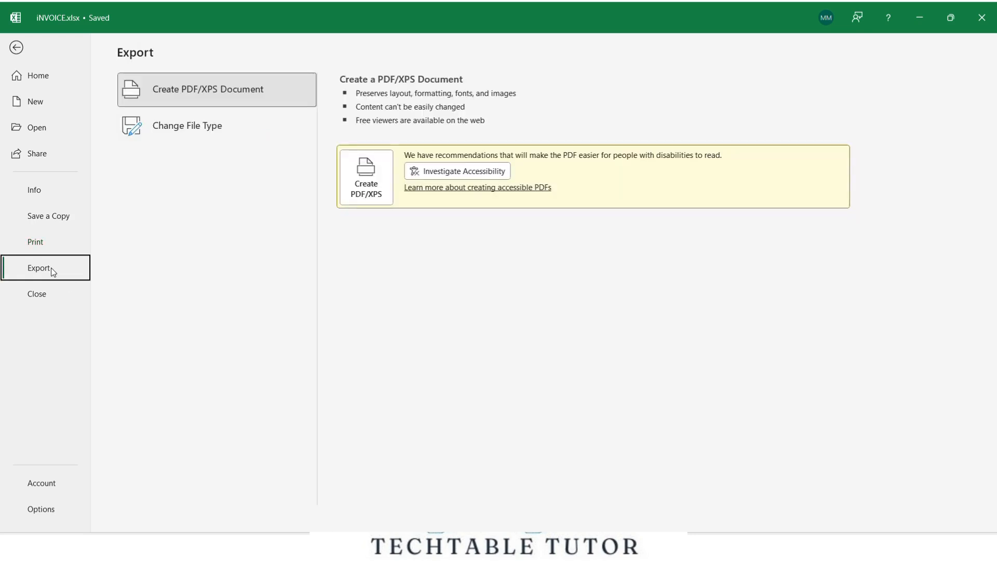
left_click(16, 48)
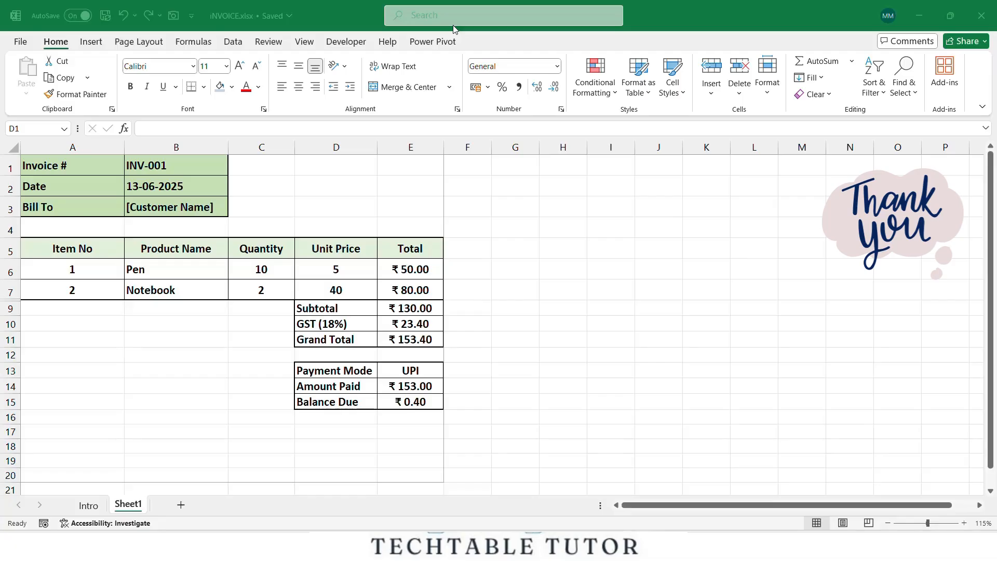